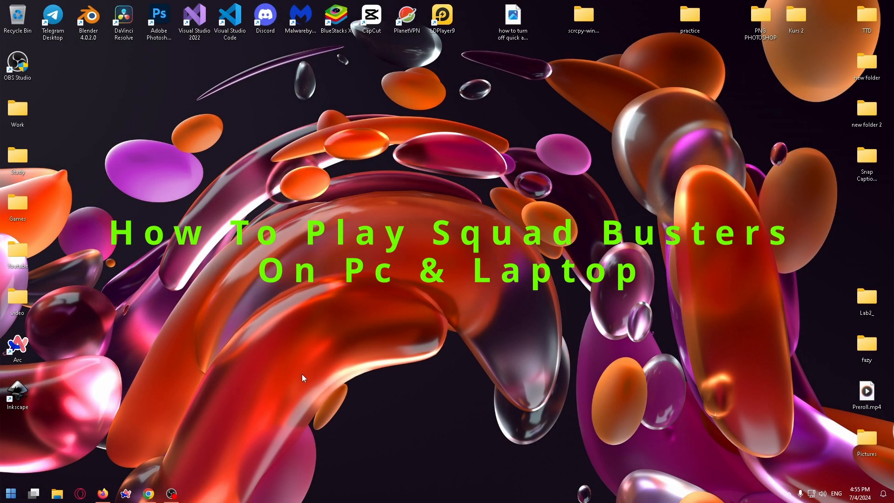
{"action": "mouse_move", "coordinate": [269, 361]}
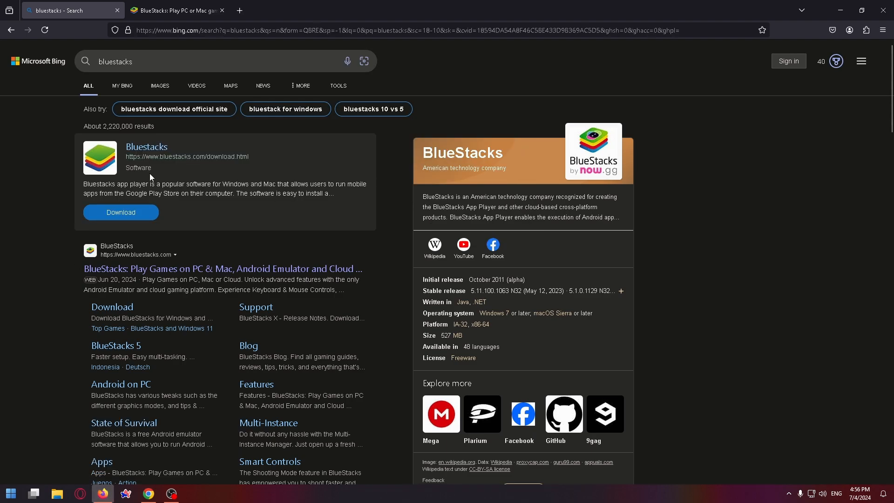
Go to the BlueStacks website page and request the BlueStacks installer download
{"action": "left_click", "coordinate": [177, 11]}
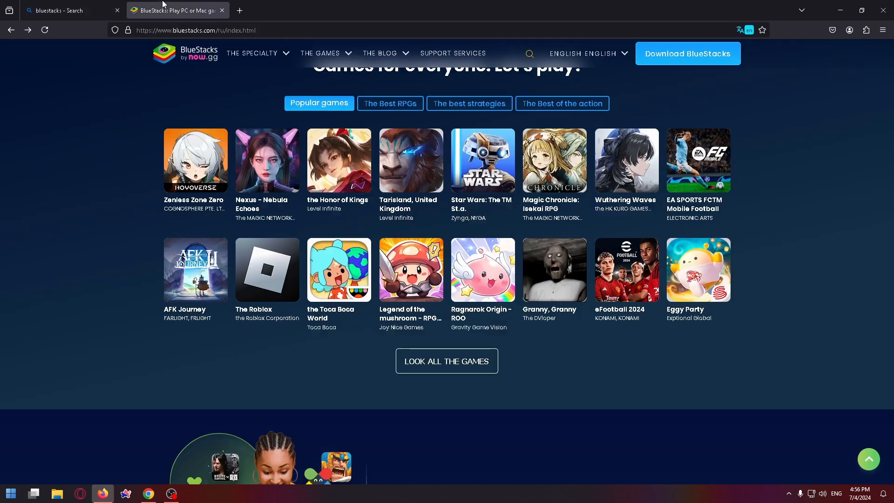
{"action": "left_click", "coordinate": [195, 30]}
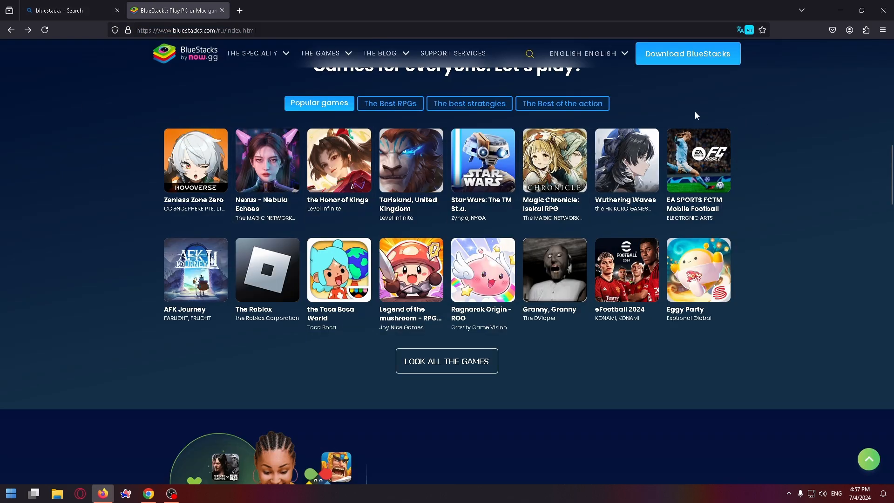
{"action": "mouse_move", "coordinate": [678, 56]}
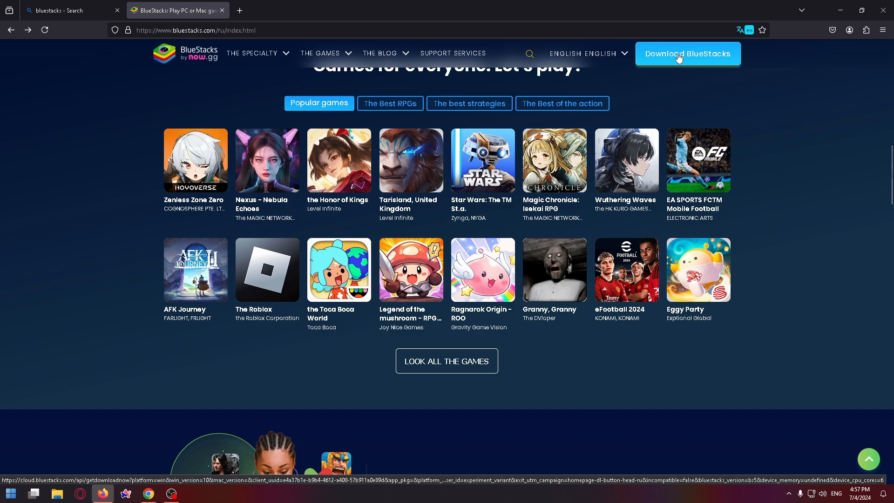
{"action": "left_click", "coordinate": [688, 54]}
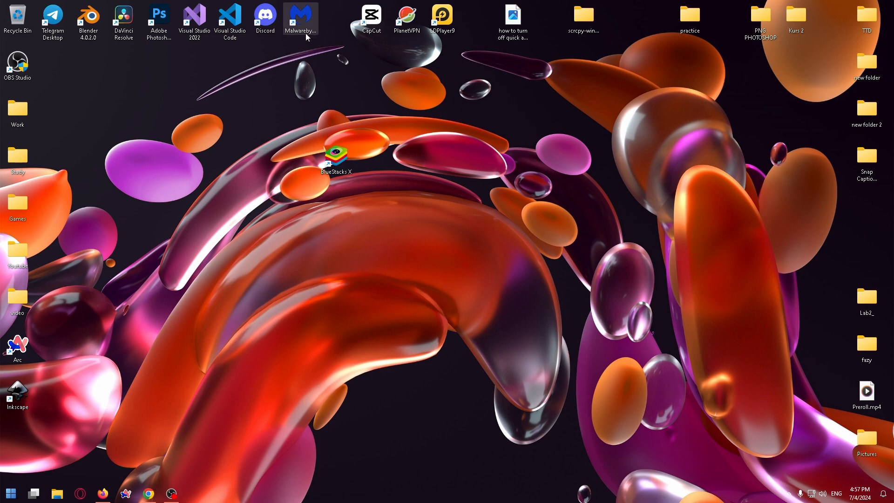
{"action": "mouse_move", "coordinate": [334, 161]}
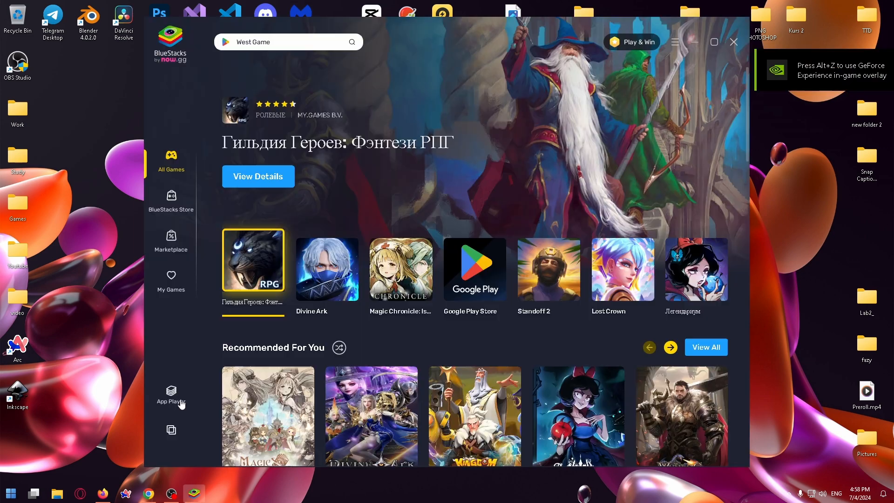
Launch the Android App Player from the BlueStacks X sidebar
{"action": "left_click", "coordinate": [326, 268]}
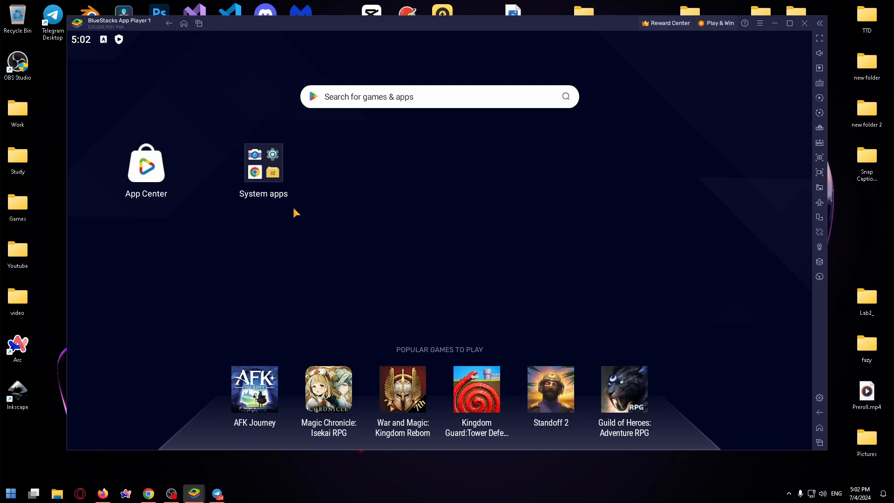
Search the Play Store for squad busters and install Supercell's Squad Busters
{"action": "left_click", "coordinate": [262, 162]}
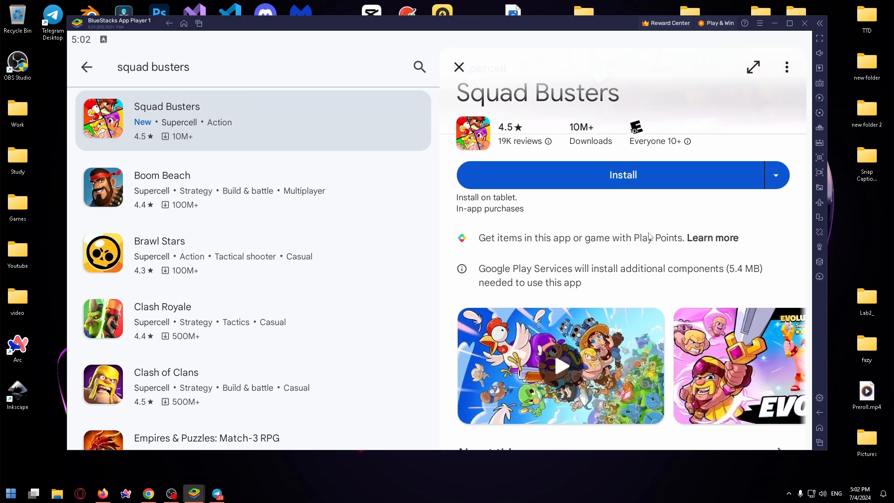
{"action": "left_click", "coordinate": [623, 175]}
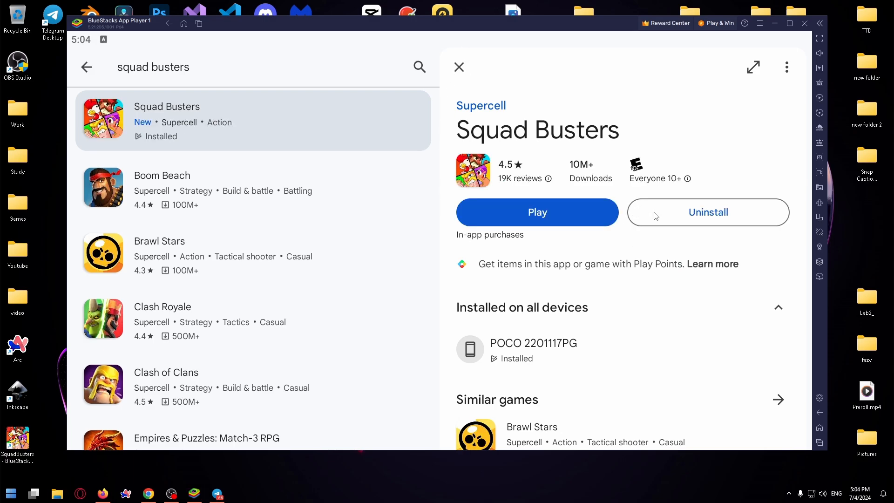
{"action": "mouse_move", "coordinate": [676, 205]}
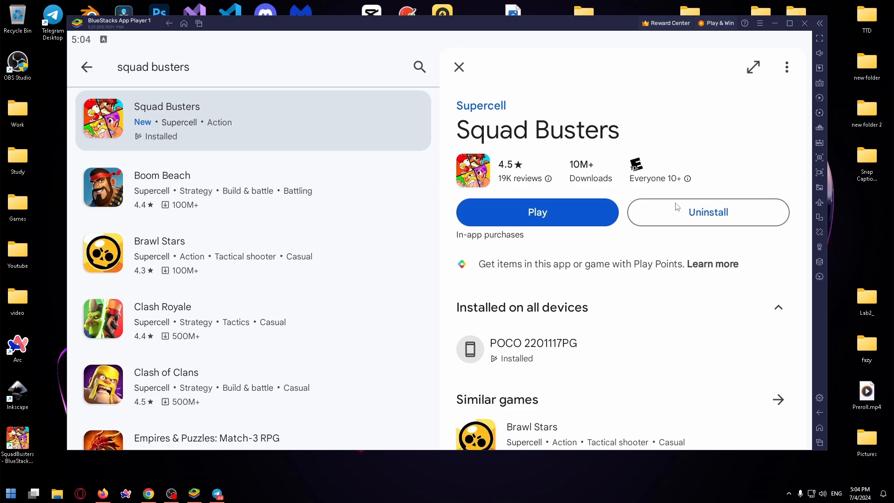